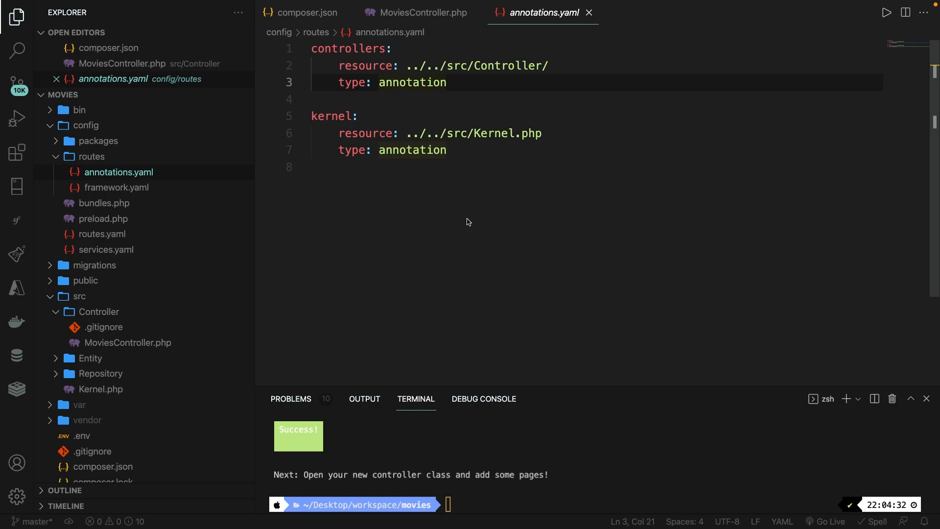
# Change the MoviesController route path from /movie to /movies/inception
pyautogui.click(421, 12)
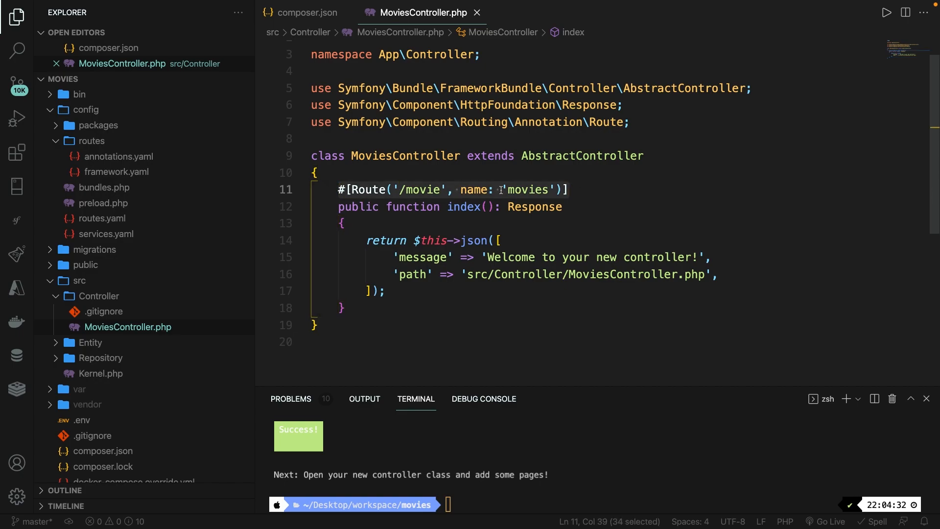
pyautogui.click(440, 188)
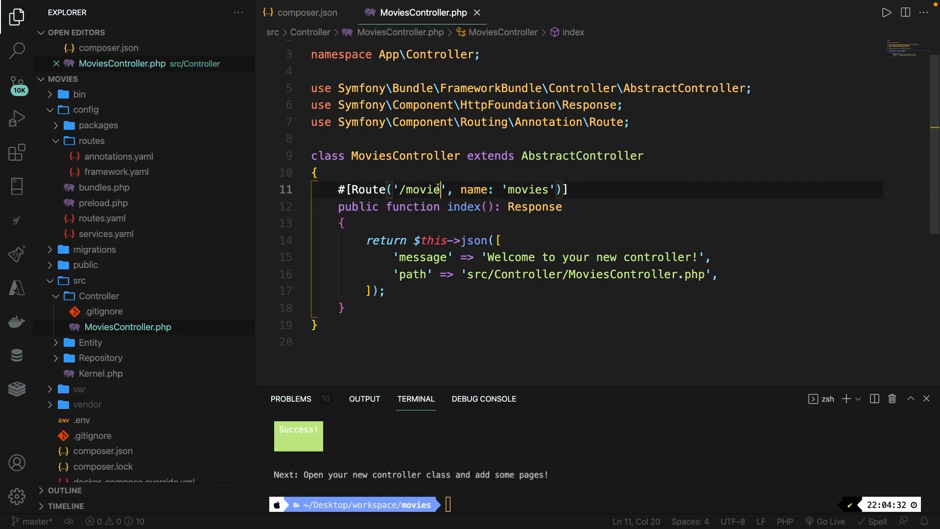
pyautogui.write('s')
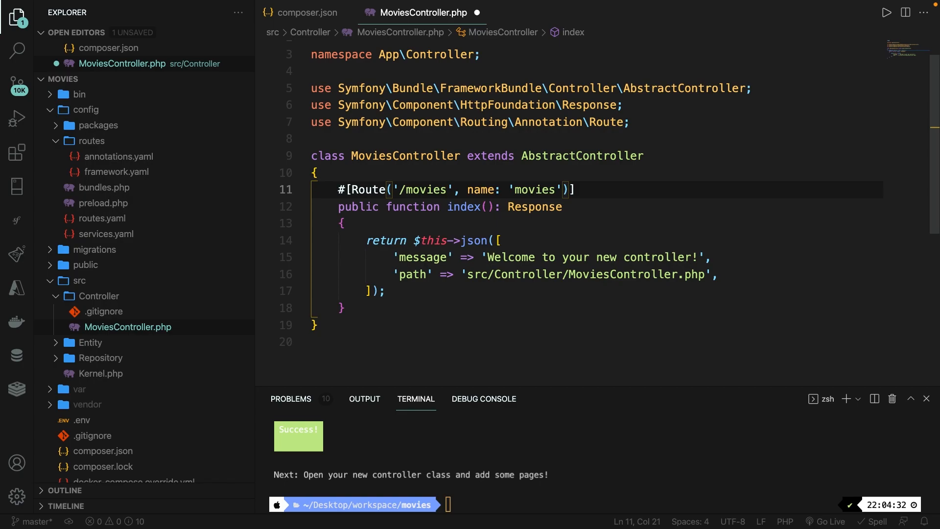
pyautogui.write('/inception')
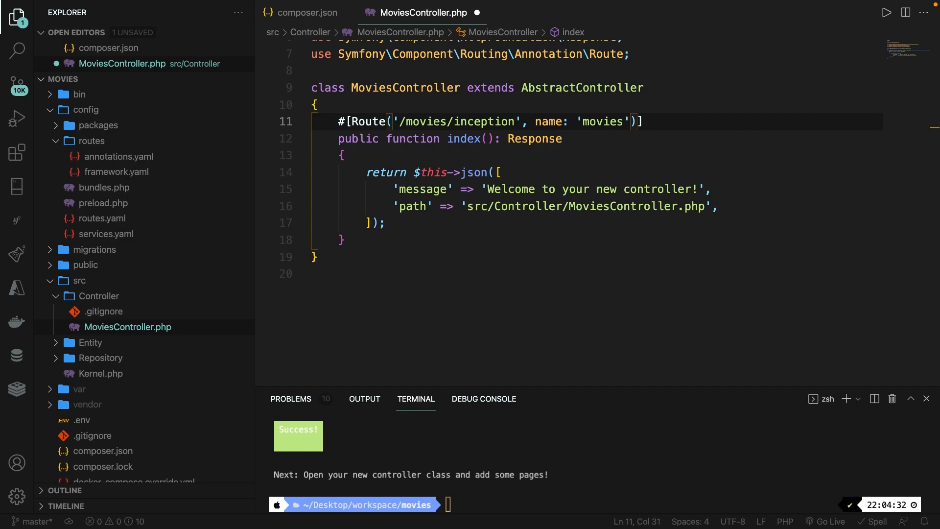
# Replace inception with a {name} placeholder in the route path and save the controller
pyautogui.doubleClick(471, 121)
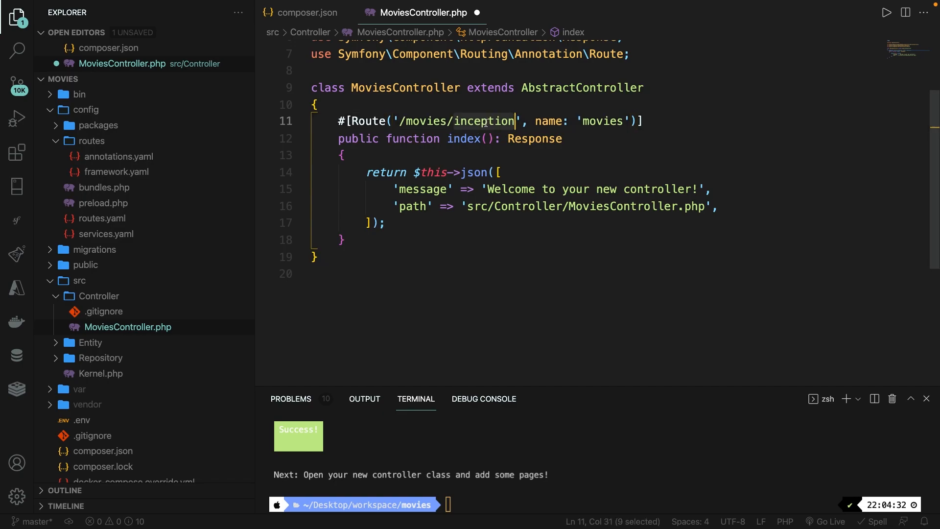
pyautogui.press('Delete')
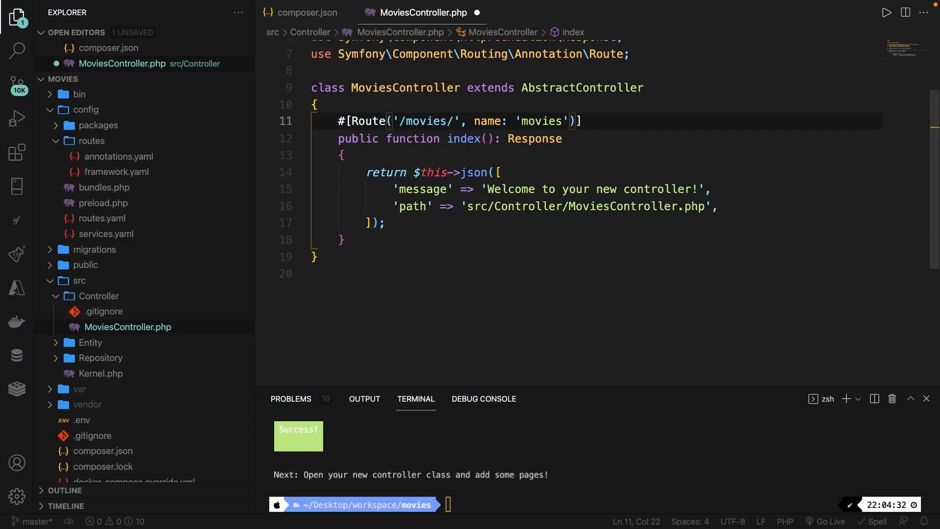
pyautogui.write('{}')
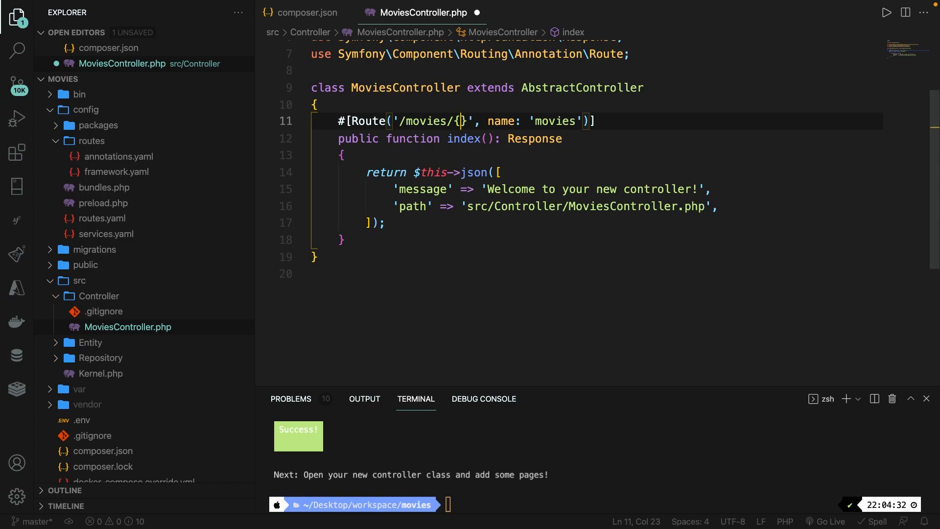
pyautogui.write('id')
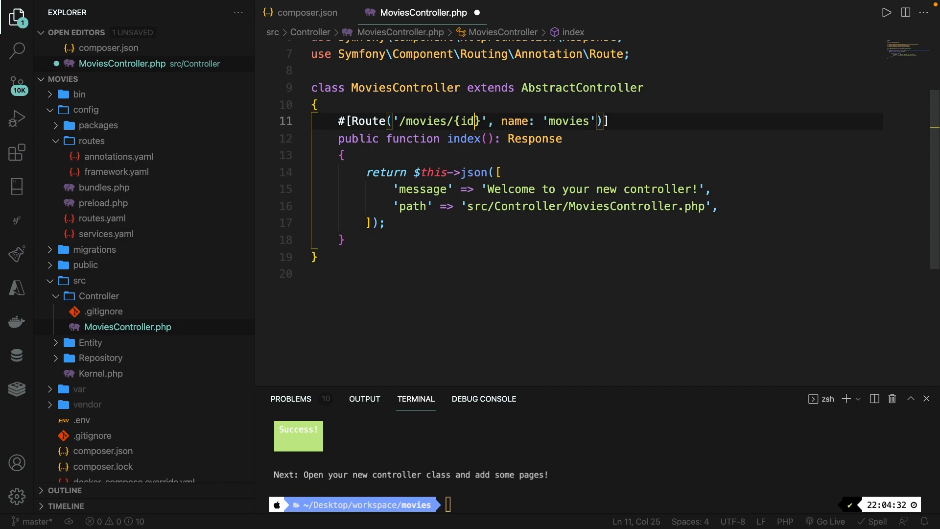
pyautogui.write('slug')
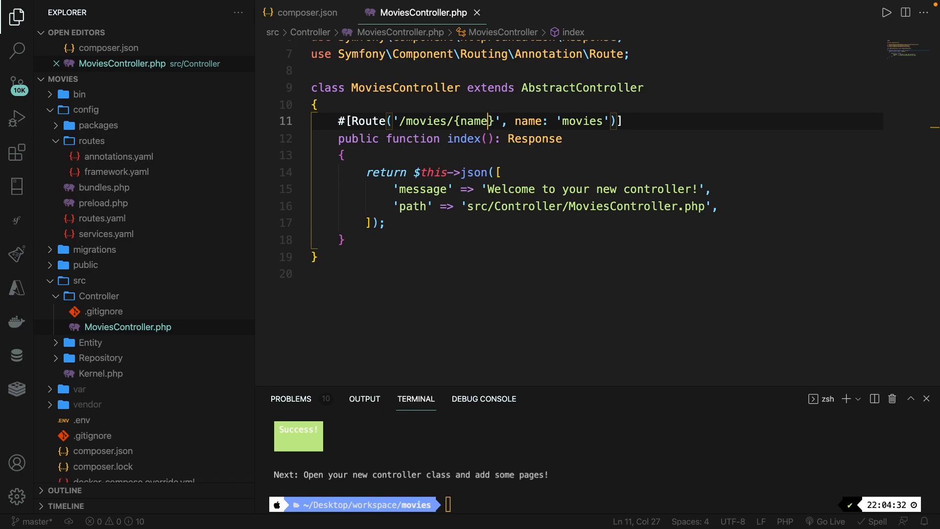
pyautogui.press('cmd+tab')
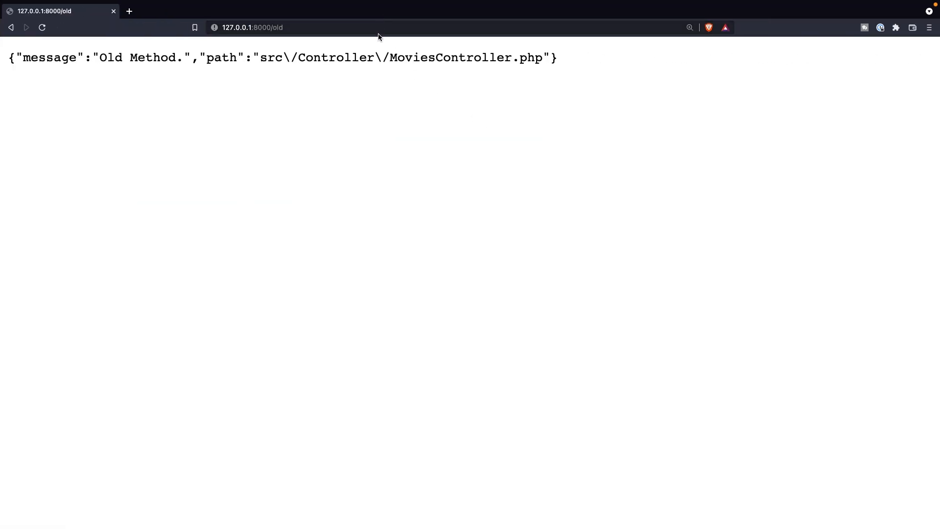
# Load 127.0.0.1:8000/movies/inception in Brave to see the welcome JSON, then return to the editor
pyautogui.write('127.0.0.1:8000/movies/inception')
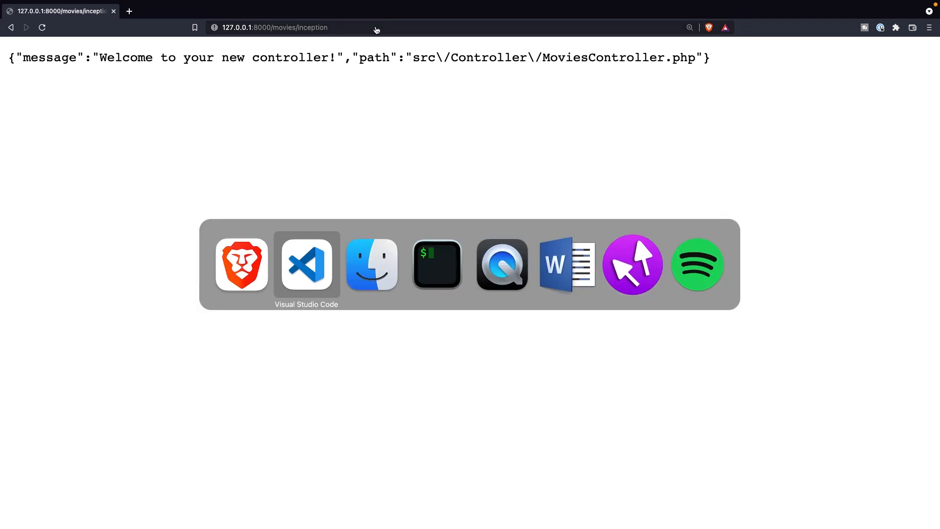
pyautogui.click(306, 263)
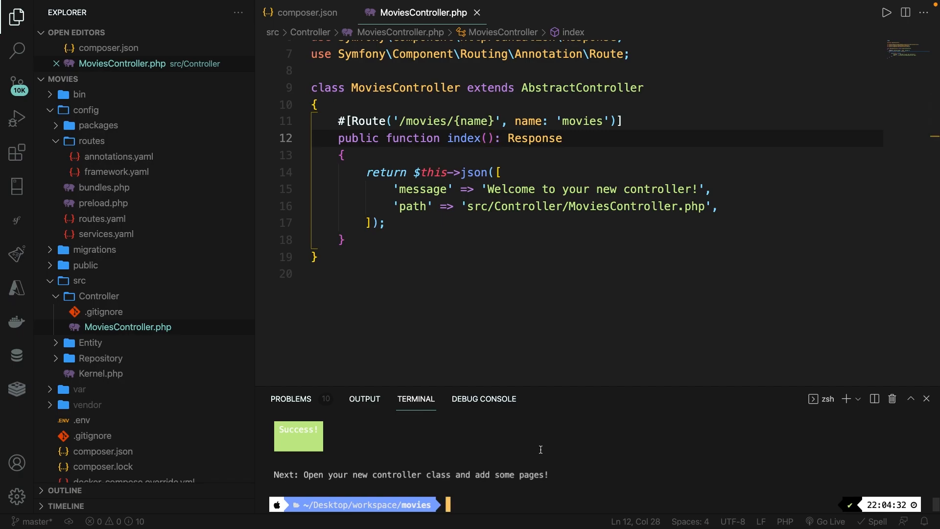
# Run symfony console debug:router in the terminal to list the app's routes
pyautogui.write('symfony')
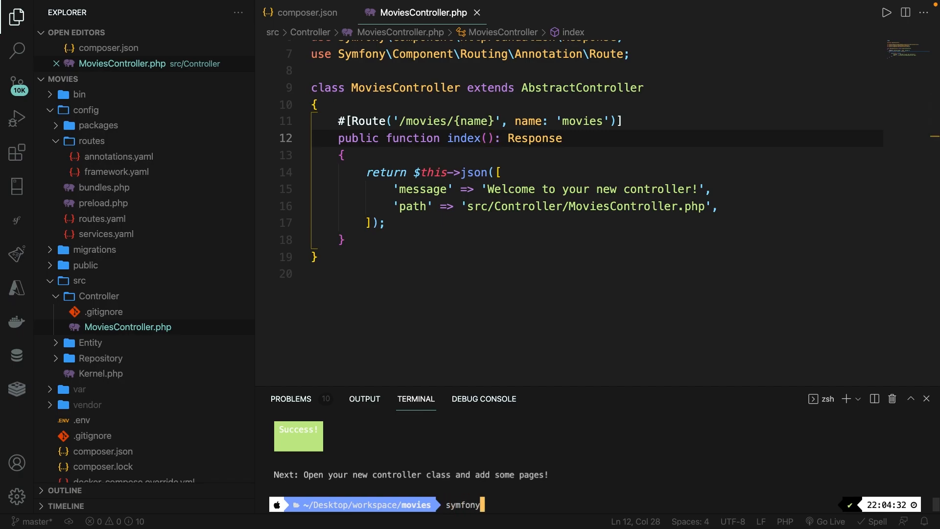
pyautogui.write('console debug')
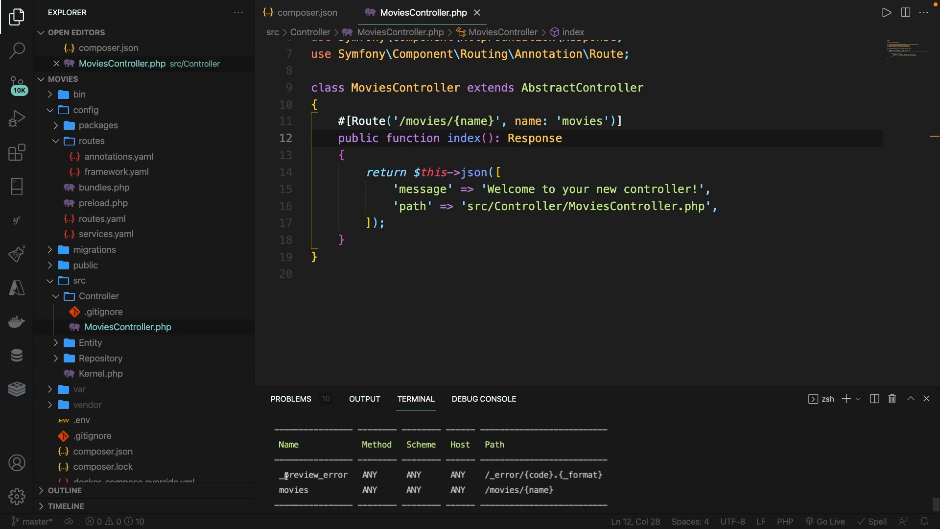
pyautogui.doubleClick(312, 474)
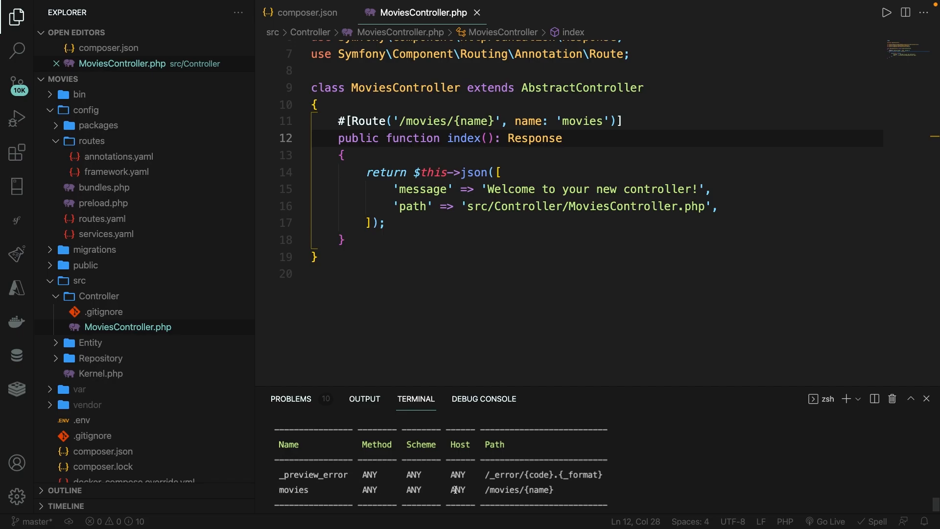
# Highlight the movies route at /movies/{name} showing ANY in the Method column
pyautogui.doubleClick(518, 489)
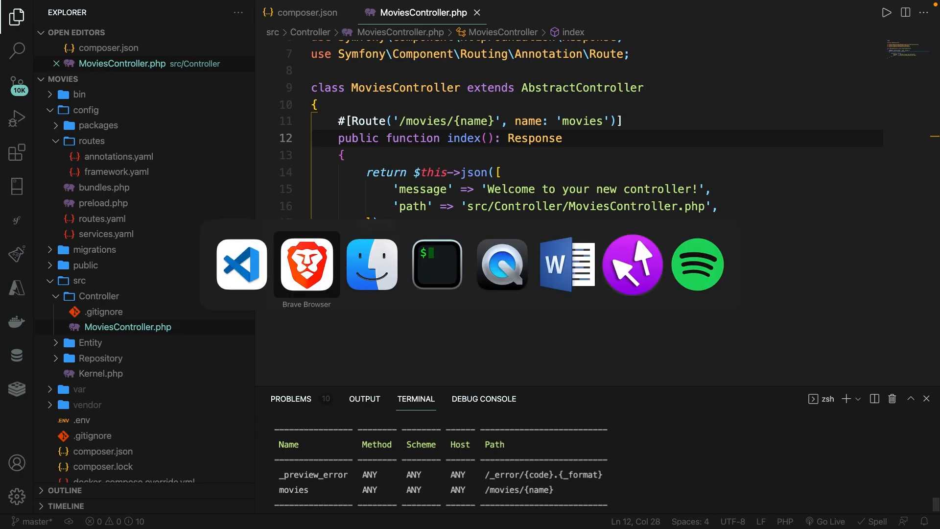
pyautogui.click(306, 264)
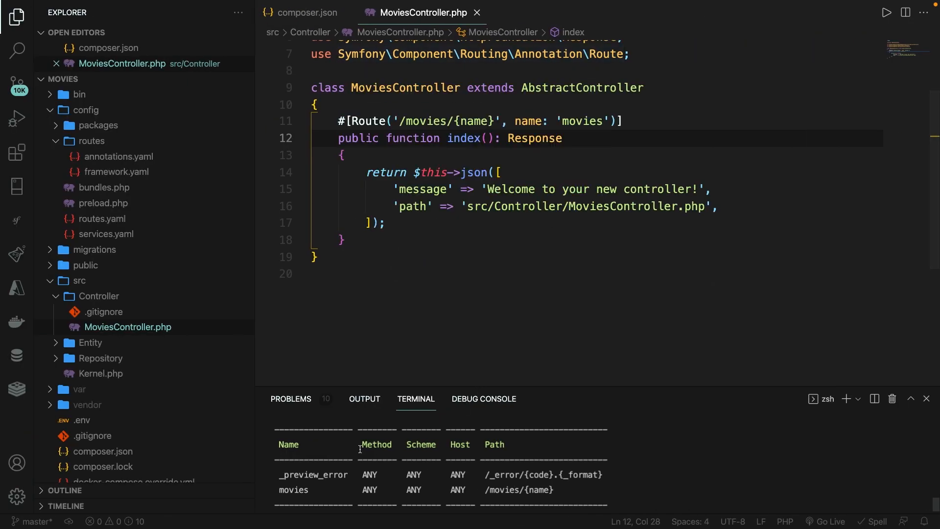
pyautogui.doubleClick(369, 489)
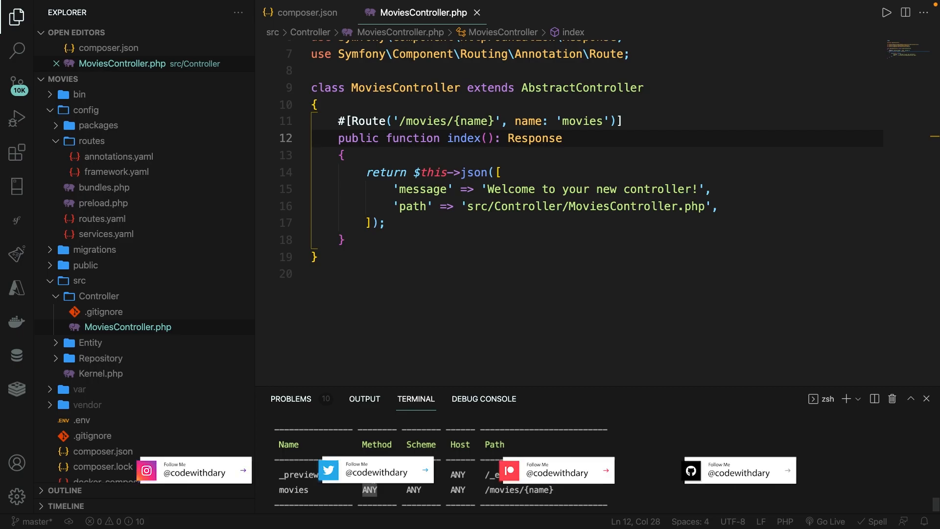
# Add methods: ['GET', 'HEAD'] to the Route attribute and re-run debug:router to confirm GET|HEAD
pyautogui.click(344, 154)
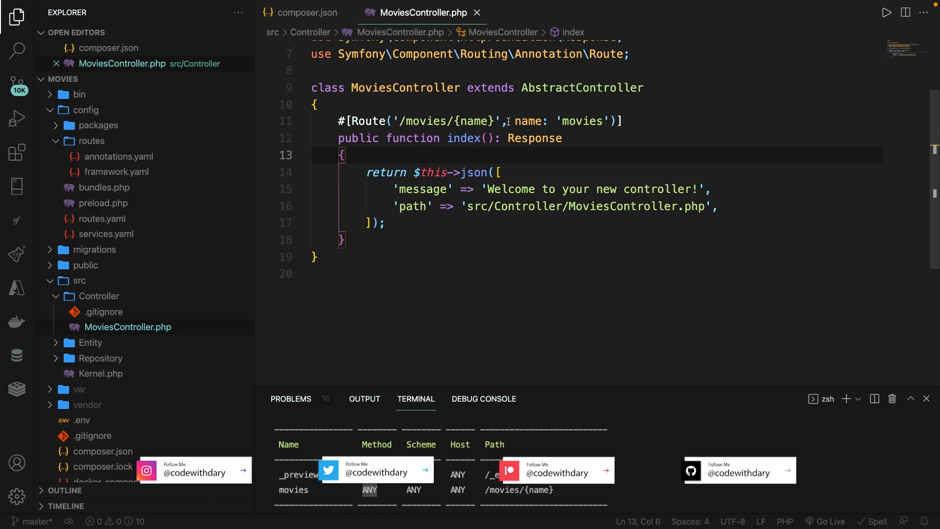
pyautogui.write(',')
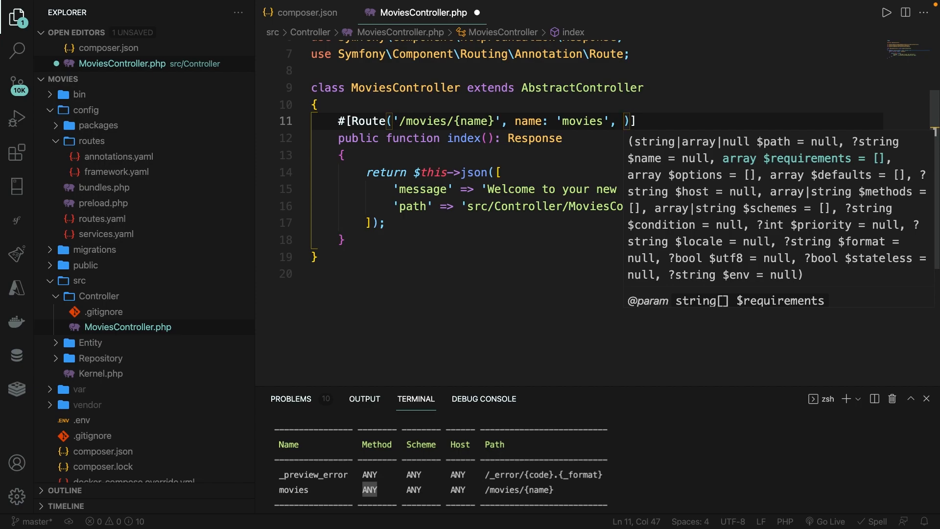
pyautogui.write("methods:['GET',")
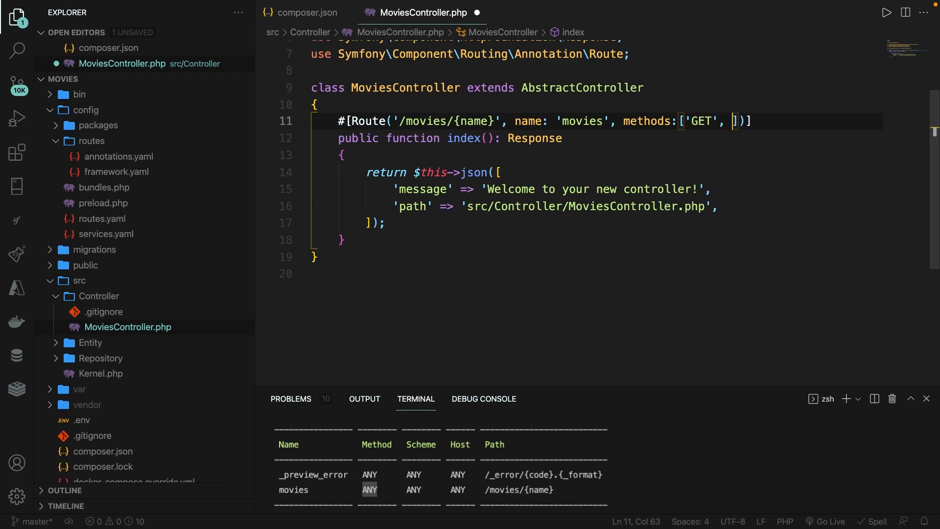
pyautogui.write("'HEAD'")
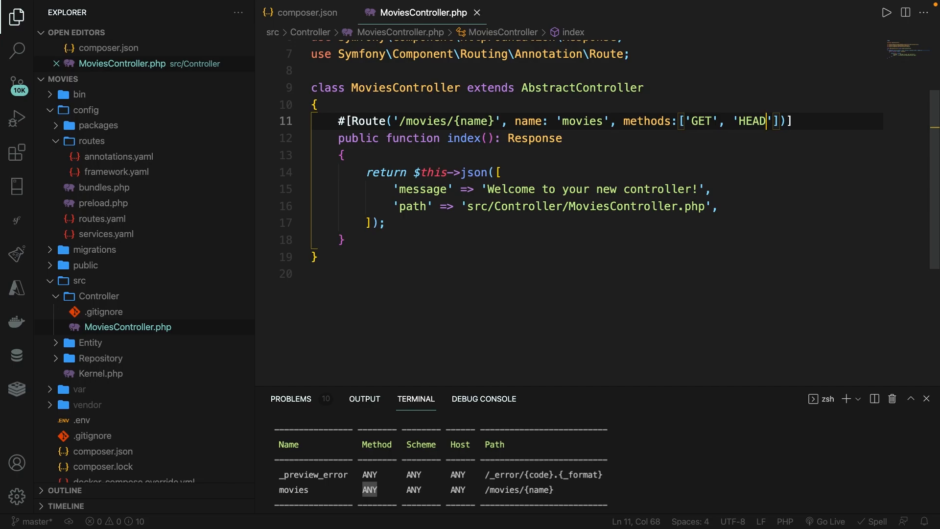
pyautogui.write('symfony console debug:router')
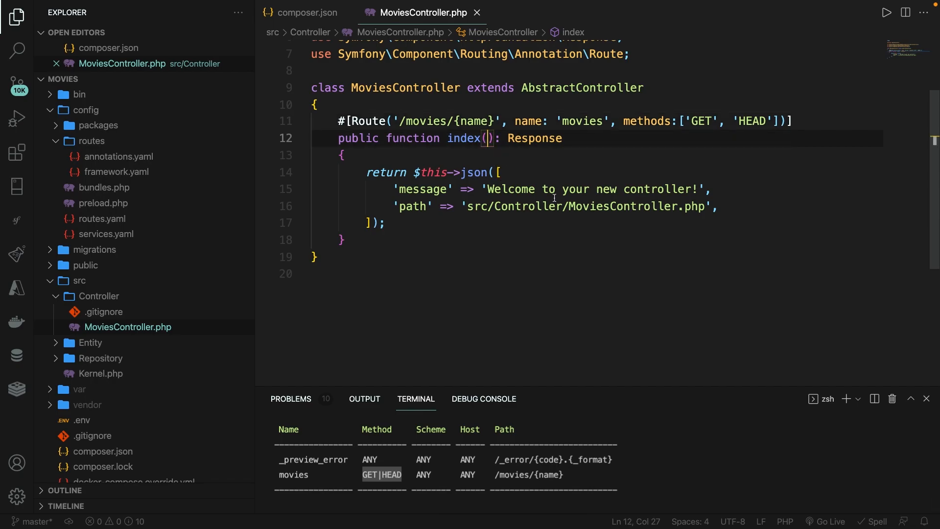
# Give index() a $name argument, return it as the JSON message, and save
pyautogui.doubleClick(473, 120)
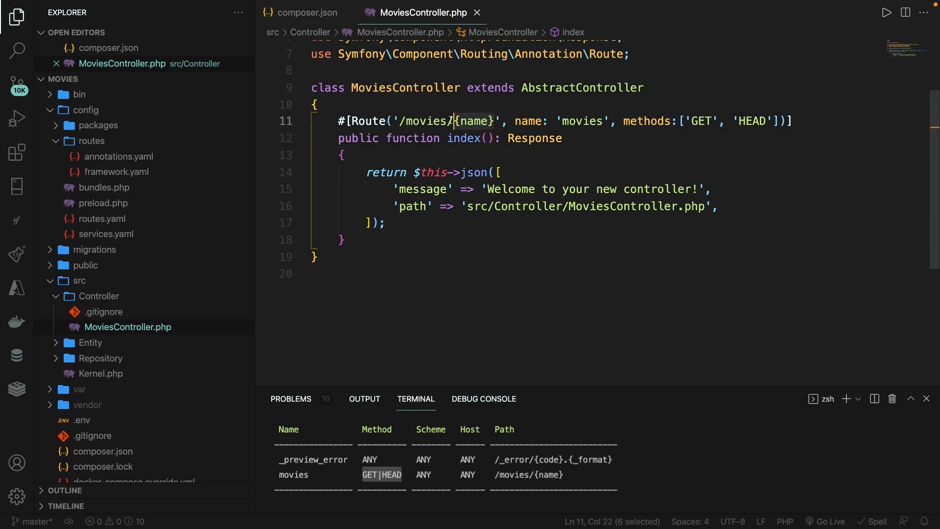
pyautogui.write('$')
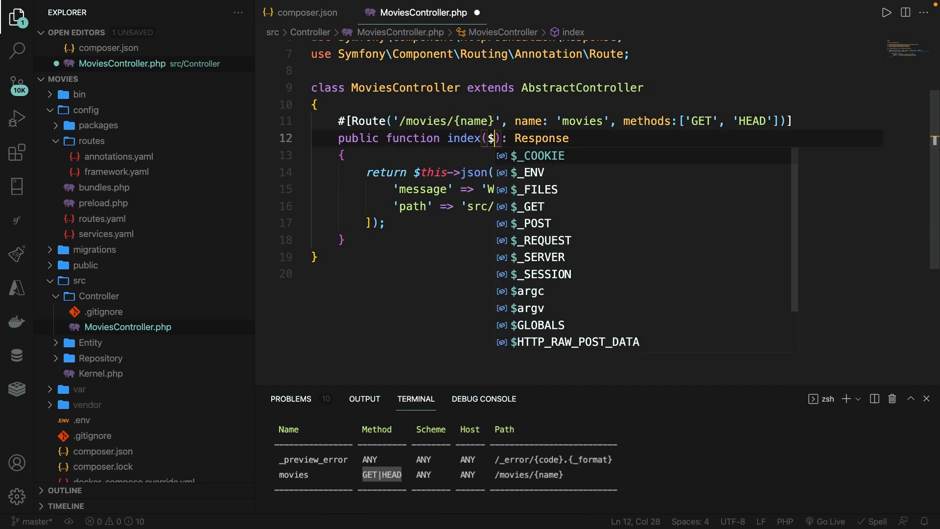
pyautogui.write('name')
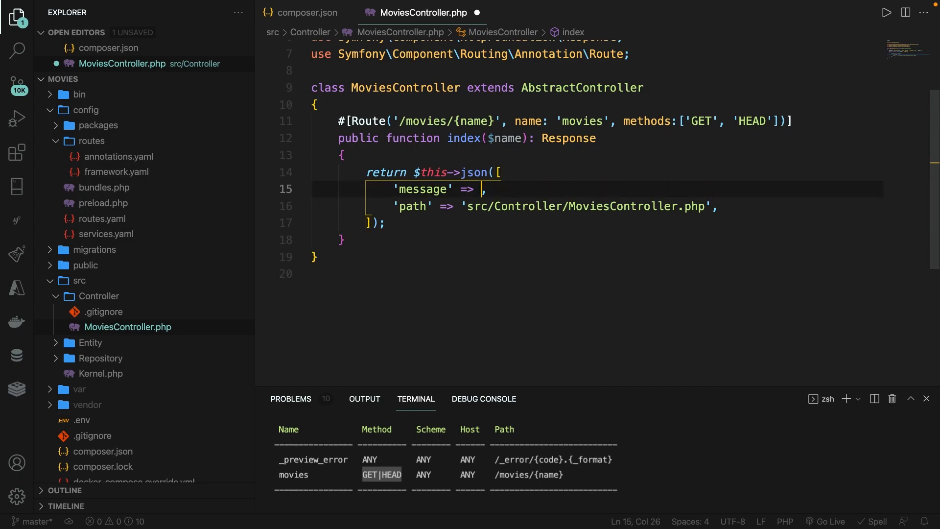
pyautogui.write('$name')
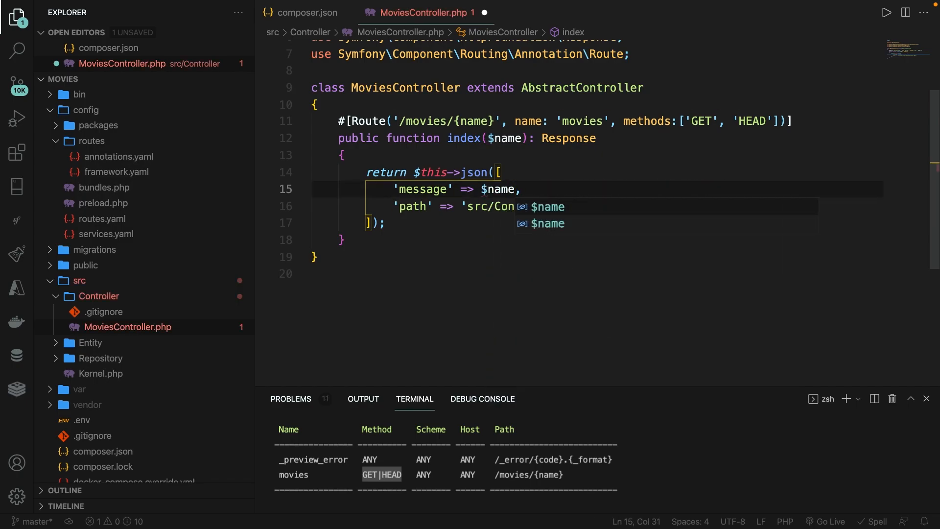
pyautogui.press('cmd+tab')
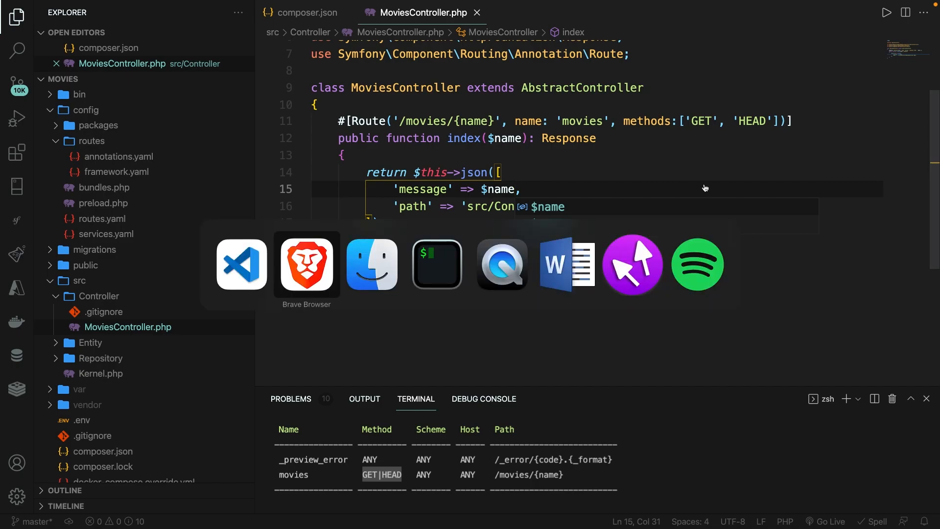
# In Brave, change avengers to inception in the address so the JSON message reads inception
pyautogui.click(306, 263)
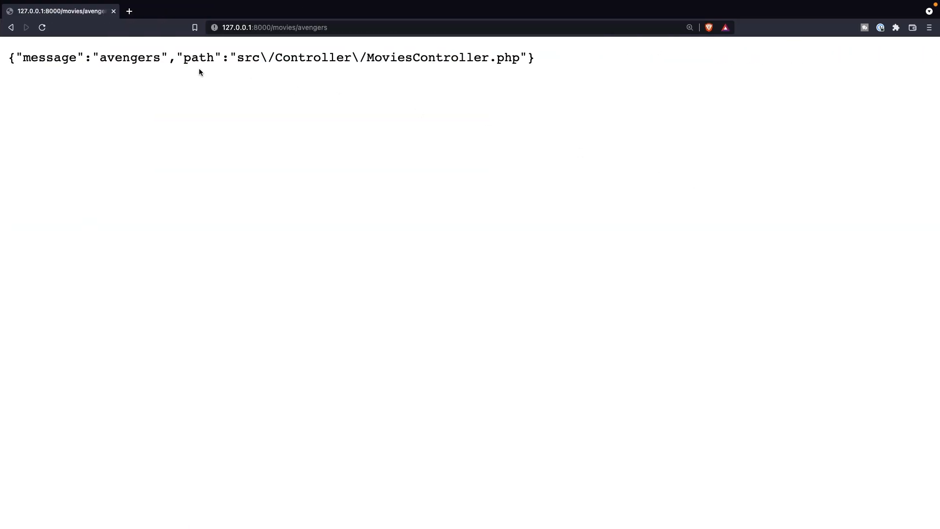
pyautogui.doubleClick(130, 58)
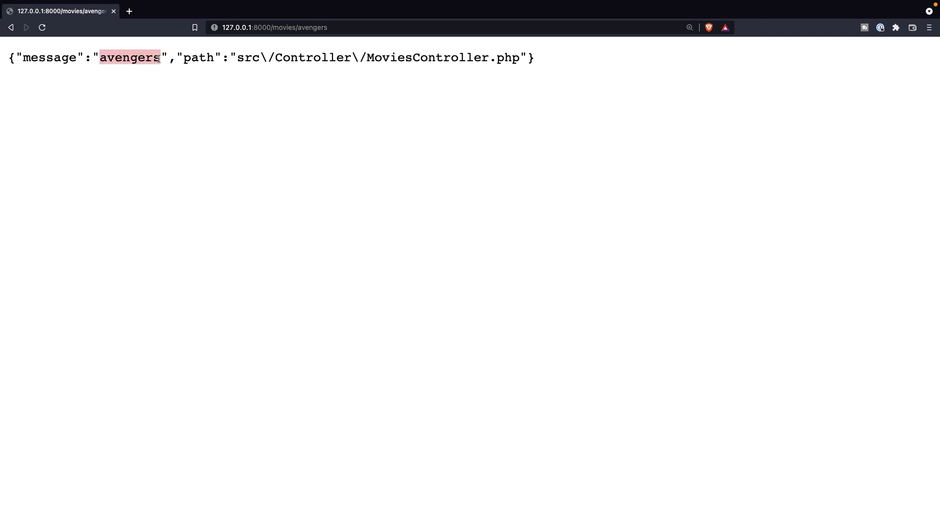
pyautogui.doubleClick(311, 28)
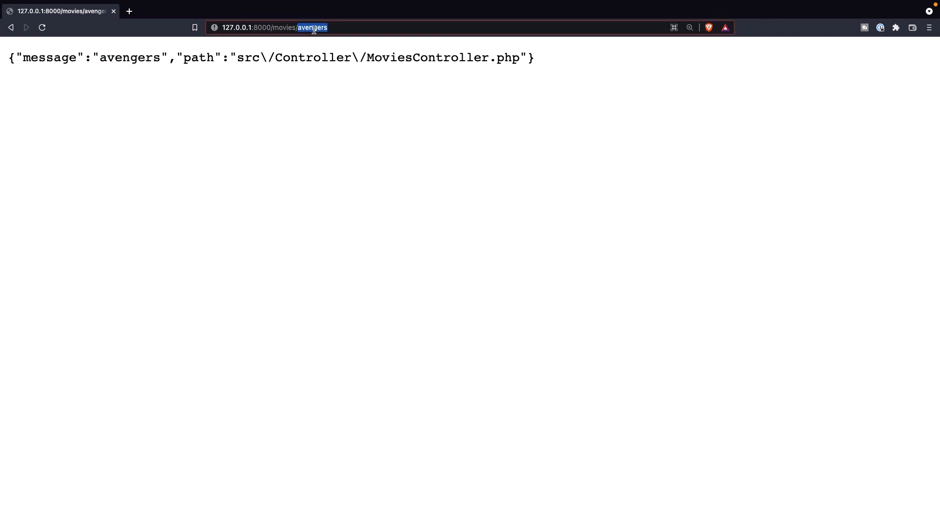
pyautogui.write('inceptio')
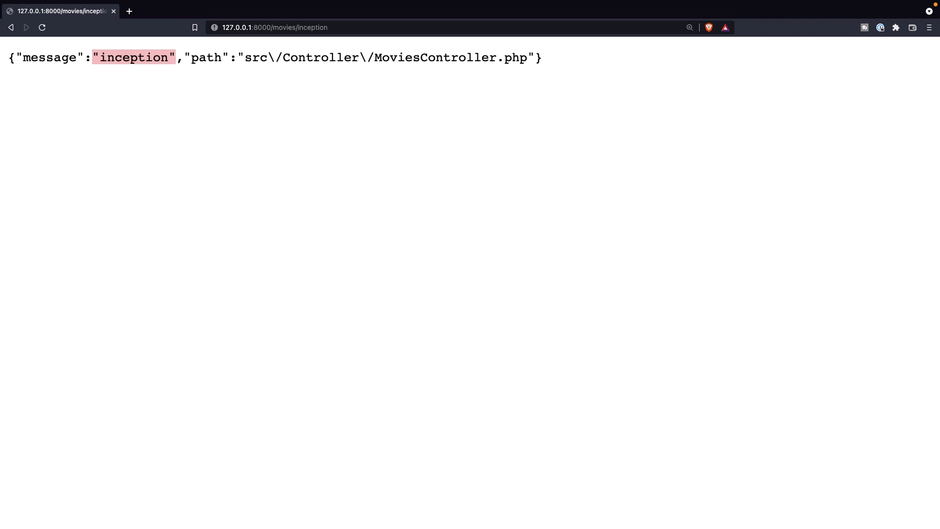
pyautogui.moveTo(305, 263)
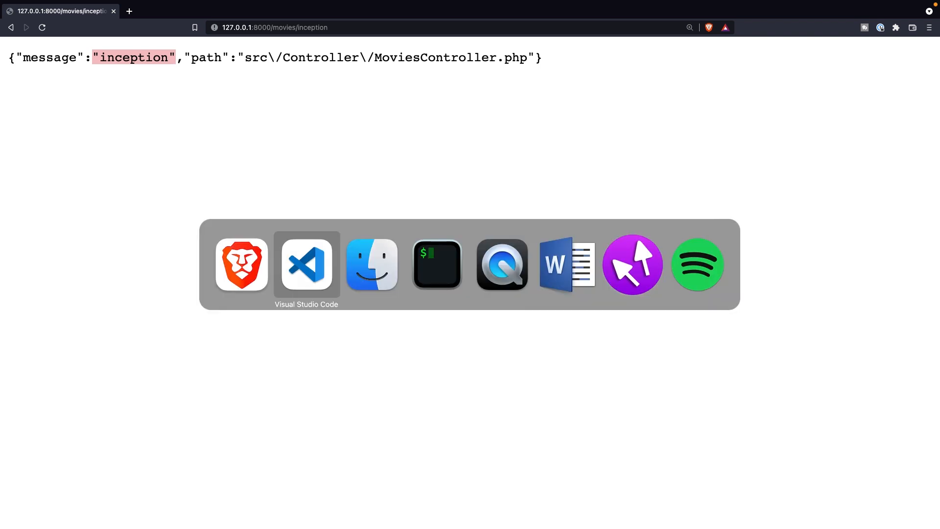
pyautogui.click(305, 265)
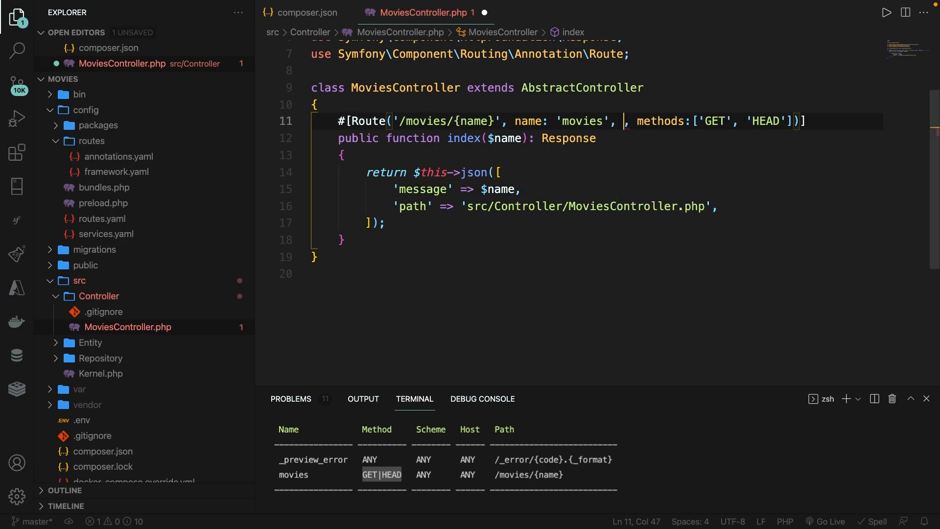
# Add defaults: ['name' => null] to the Route attribute
pyautogui.write('defaults')
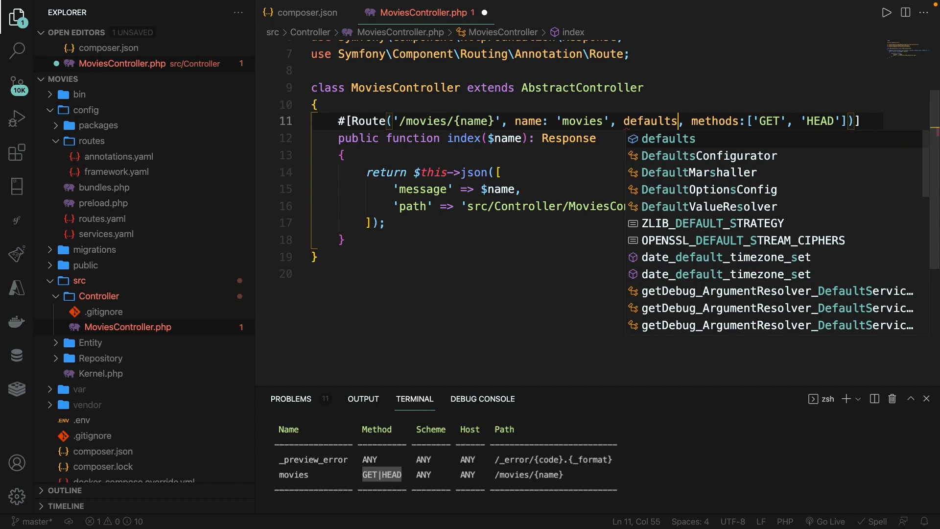
pyautogui.write(':')
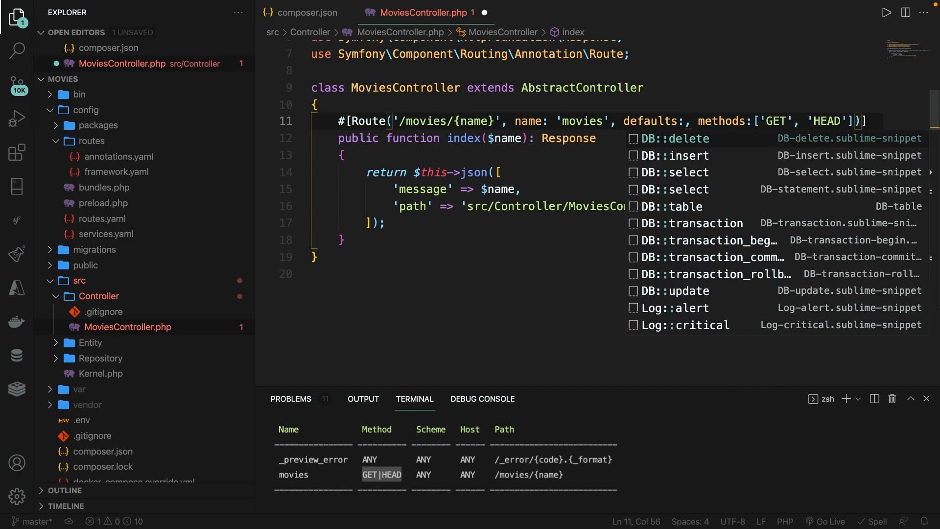
pyautogui.write('[]')
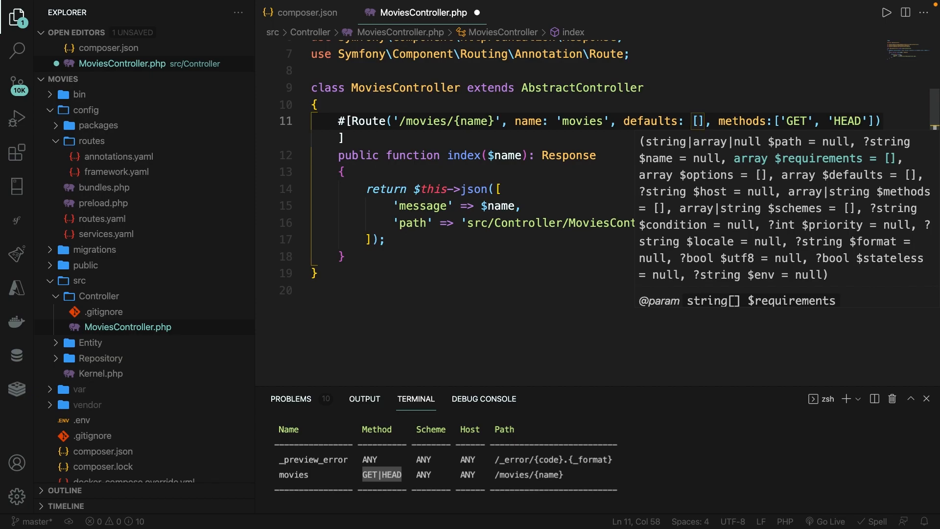
pyautogui.write("'name' =>")
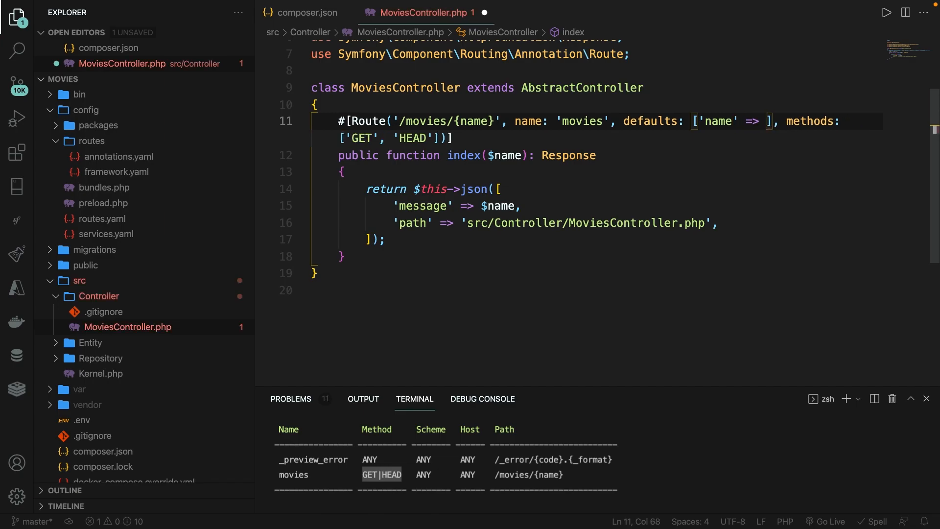
pyautogui.write('null')
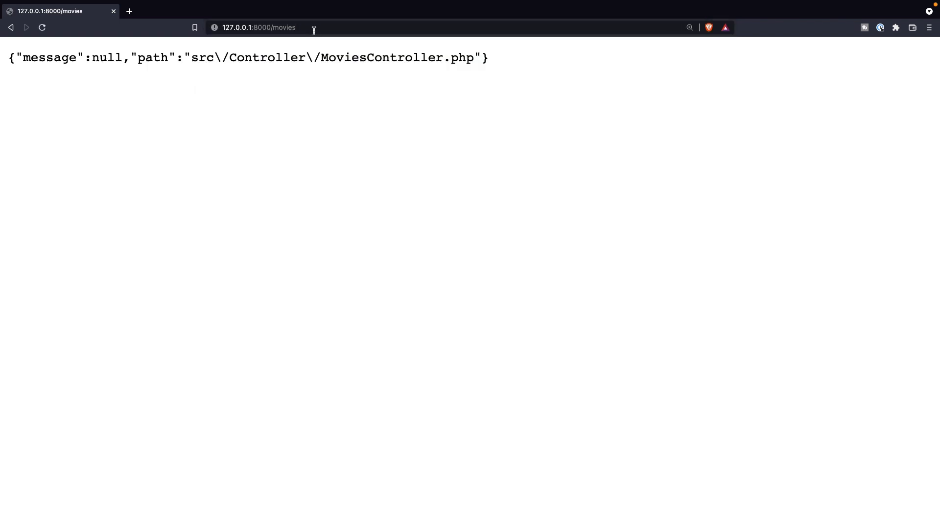
# Load plain /movies in Brave to see the No route found 404, then select the route's defaults option
pyautogui.doubleClick(108, 57)
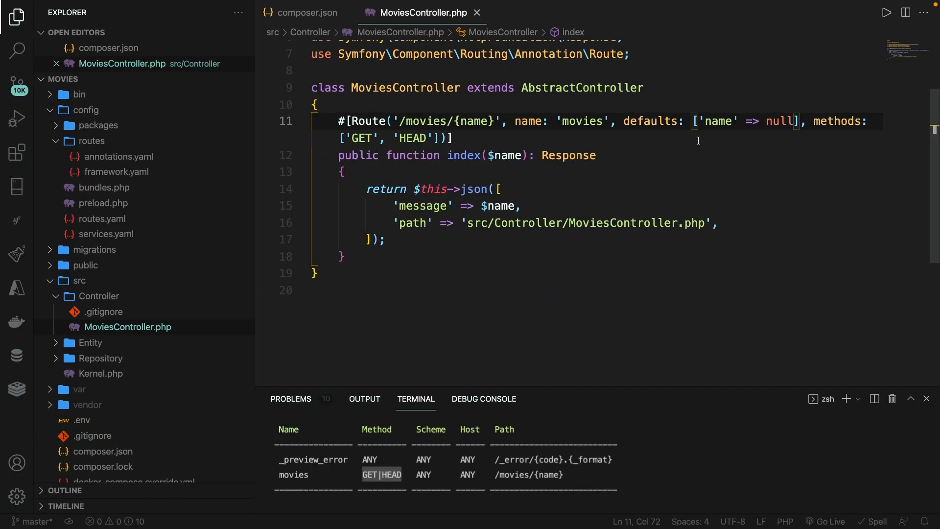
pyautogui.moveTo(624, 120); pyautogui.dragTo(812, 121)
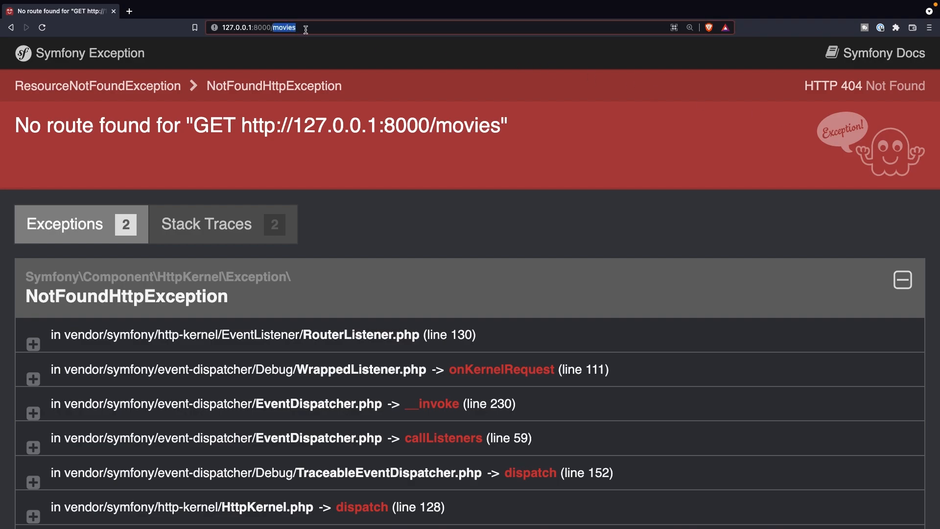
pyautogui.write('inception')
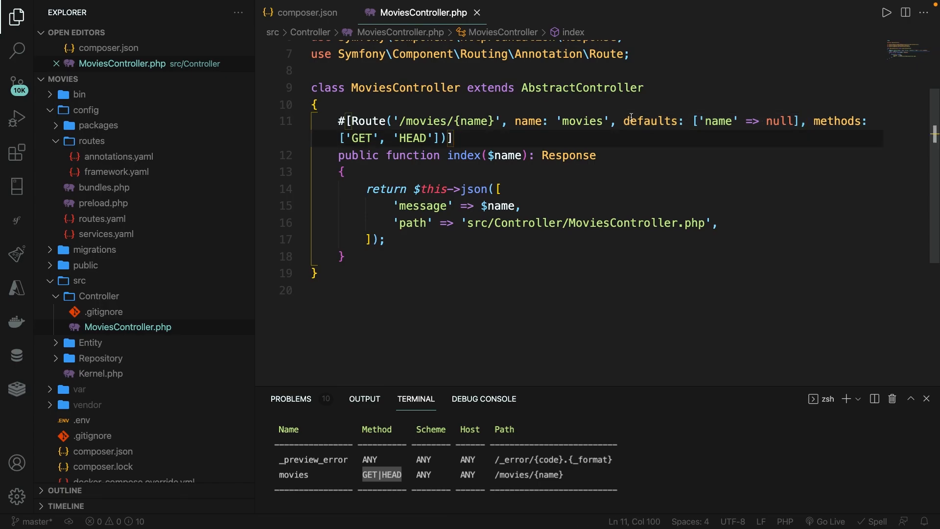
pyautogui.moveTo(624, 120); pyautogui.dragTo(799, 121)
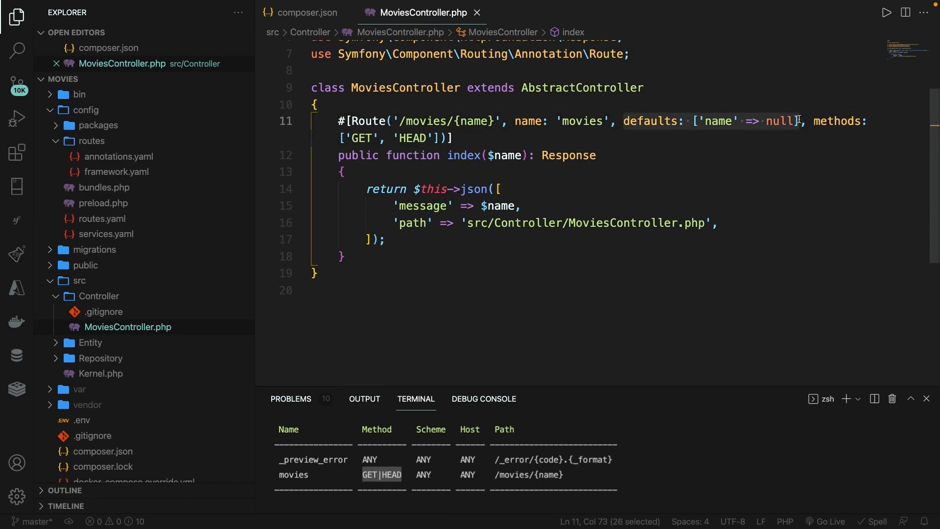